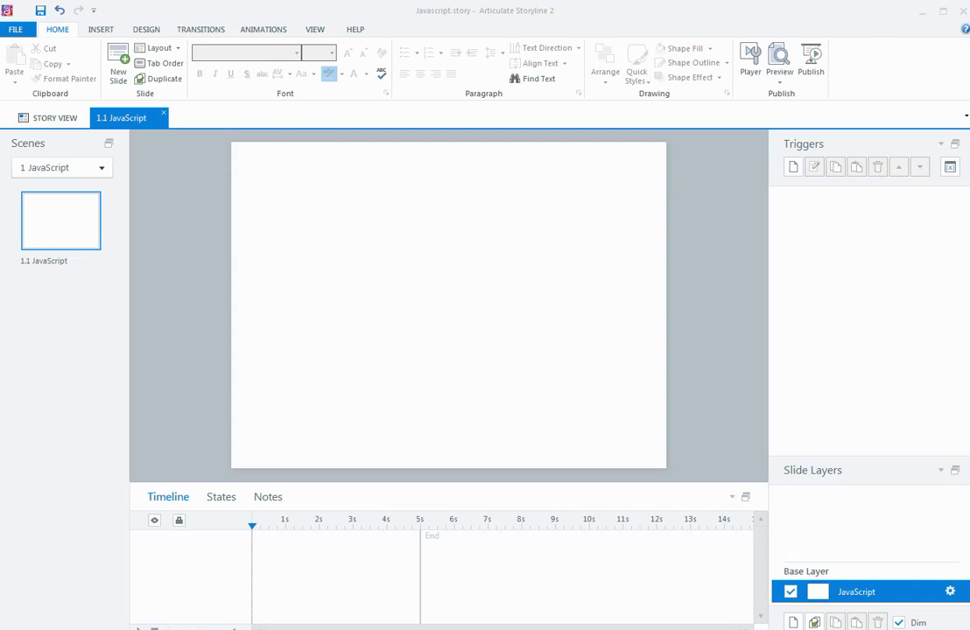
mouse_move(944, 216)
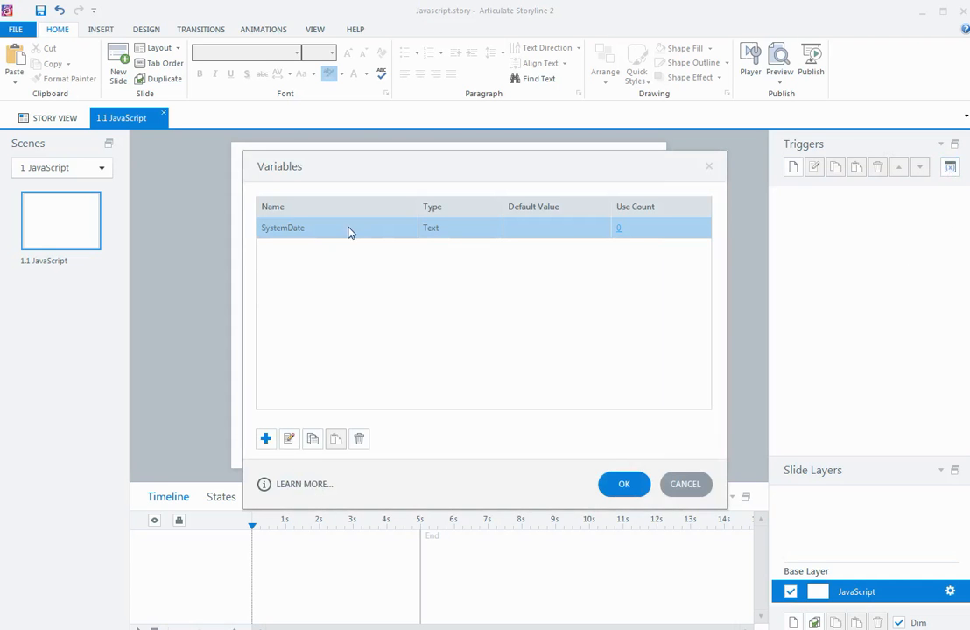
mouse_move(308, 239)
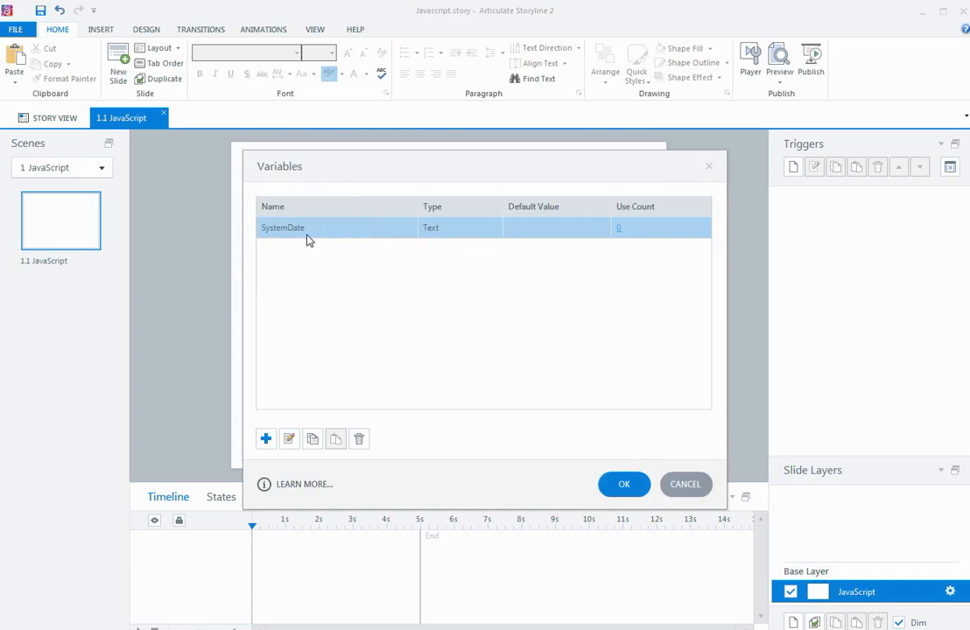
mouse_move(299, 241)
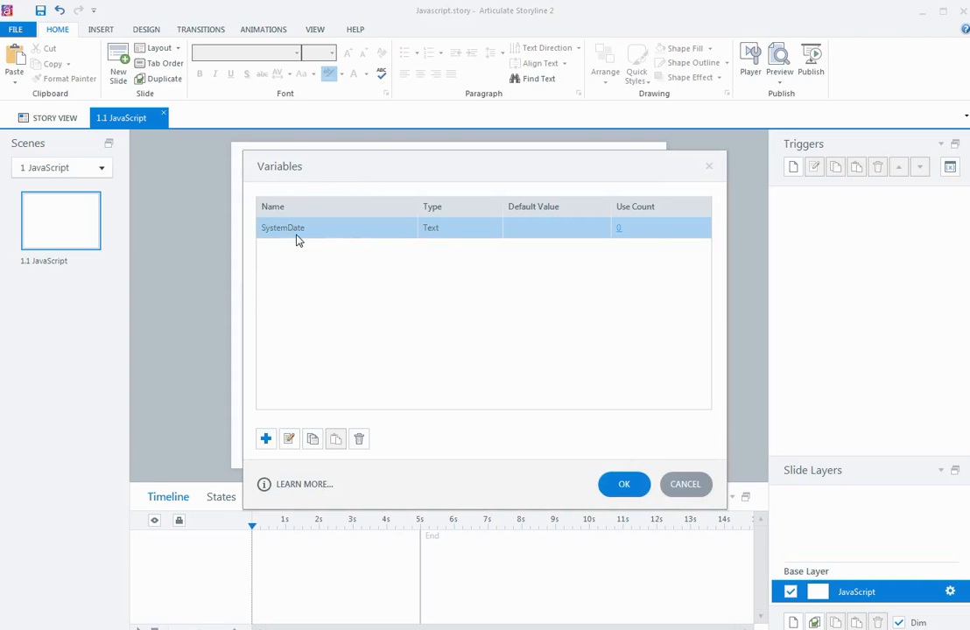
Draw a text box across the slide centre and insert the %SystemDate% variable reference.
click(624, 484)
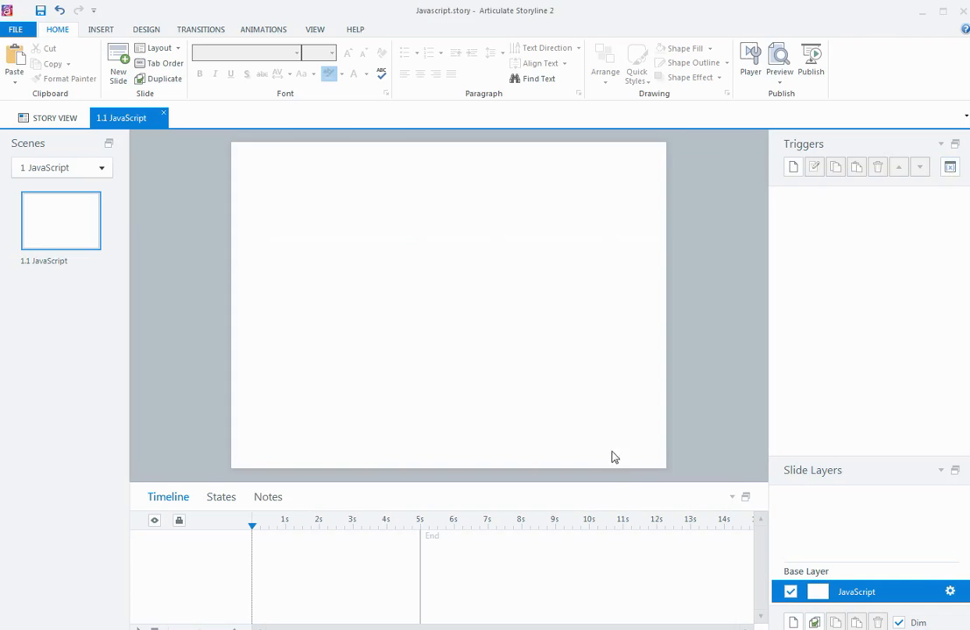
click(100, 29)
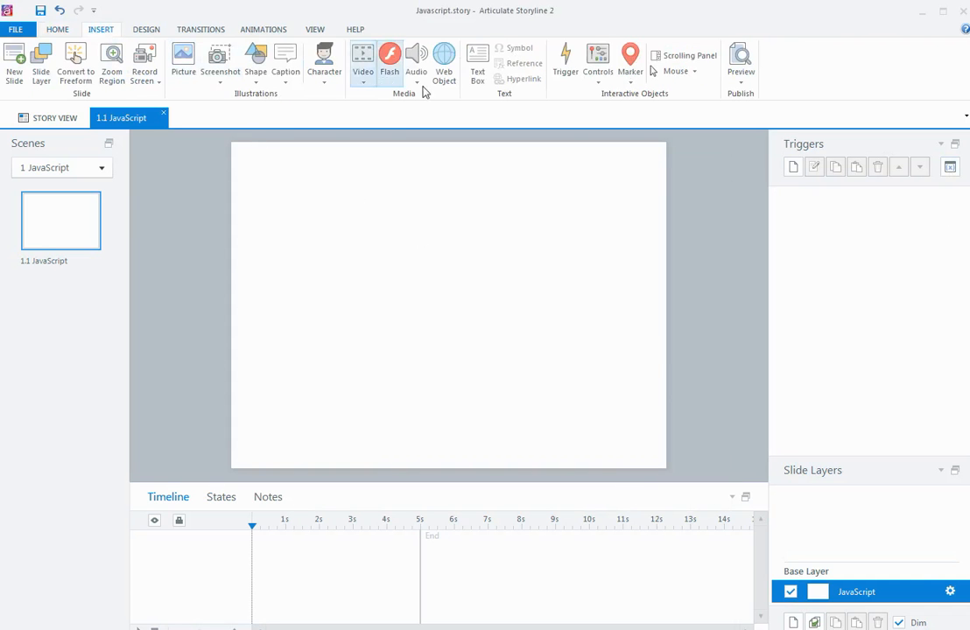
drag(327, 310, 405, 343)
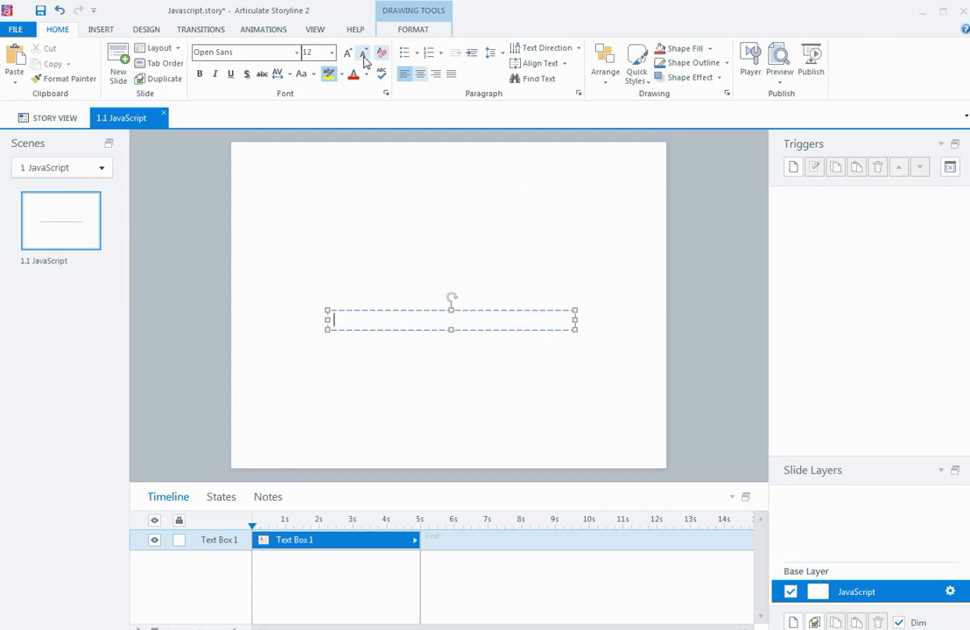
click(100, 29)
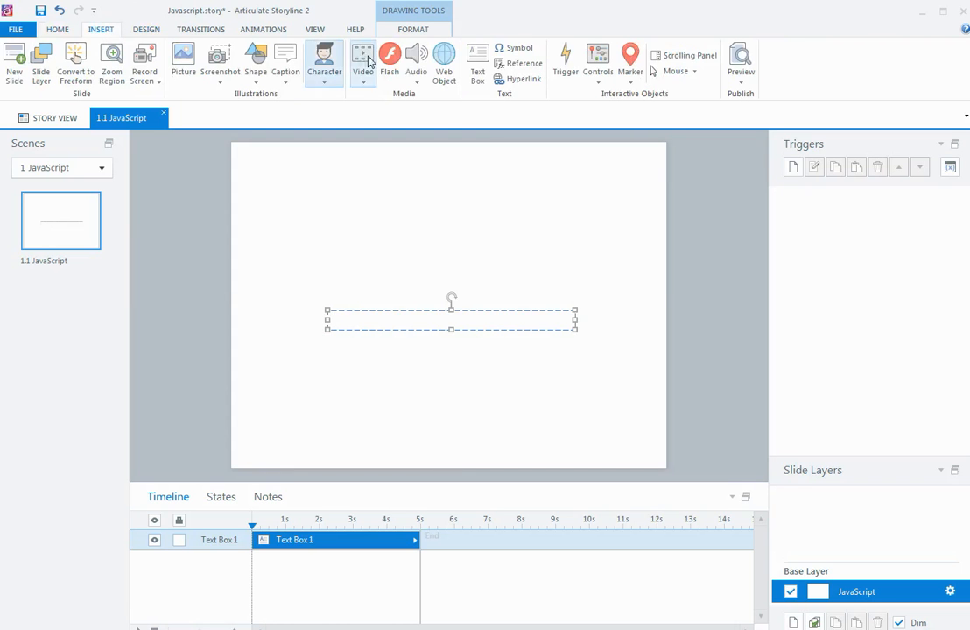
click(518, 63)
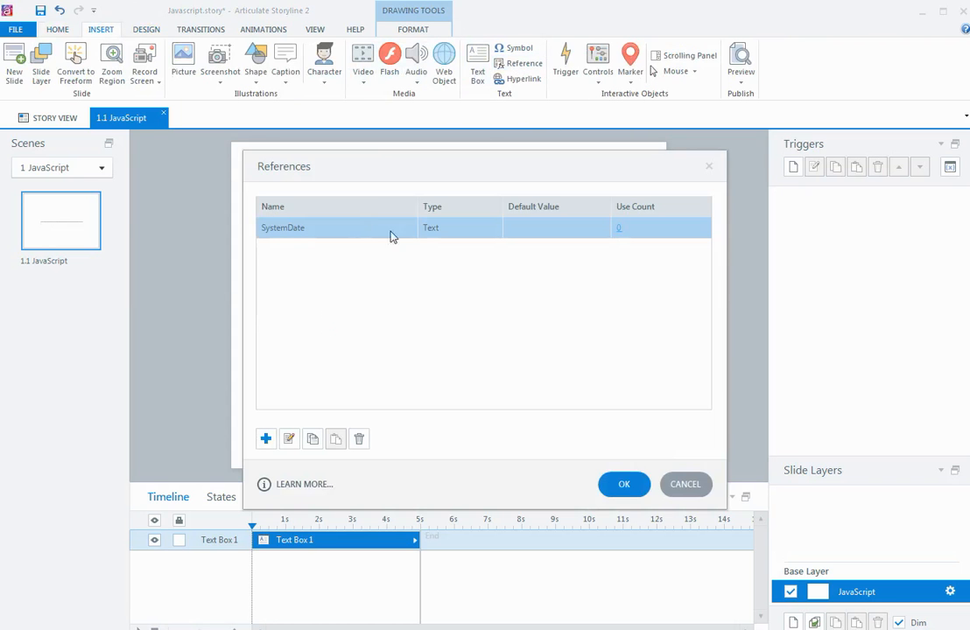
click(624, 484)
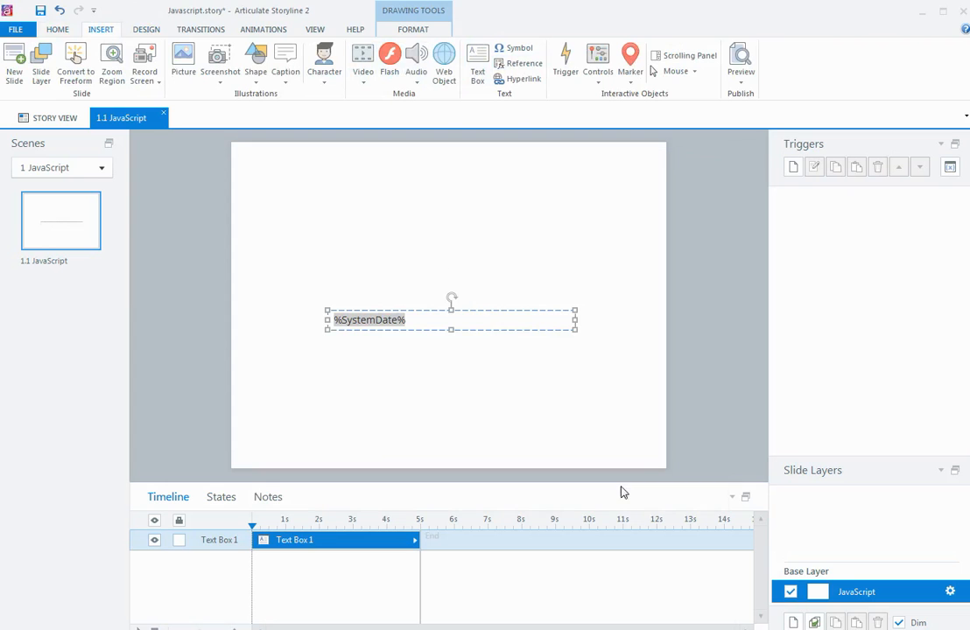
click(58, 28)
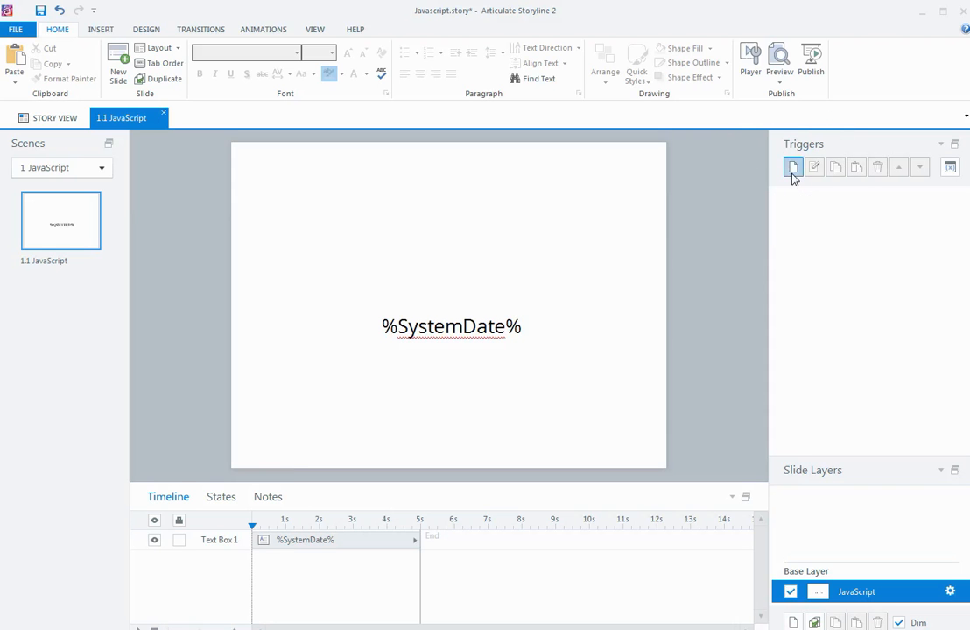
Create a new slide trigger with the action Execute JavaScript.
click(793, 166)
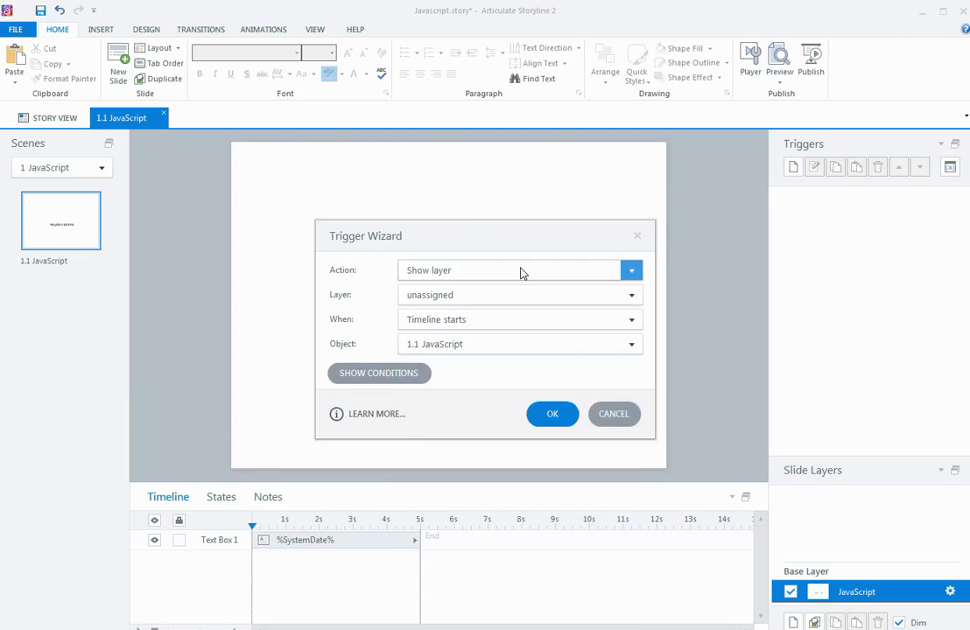
click(630, 270)
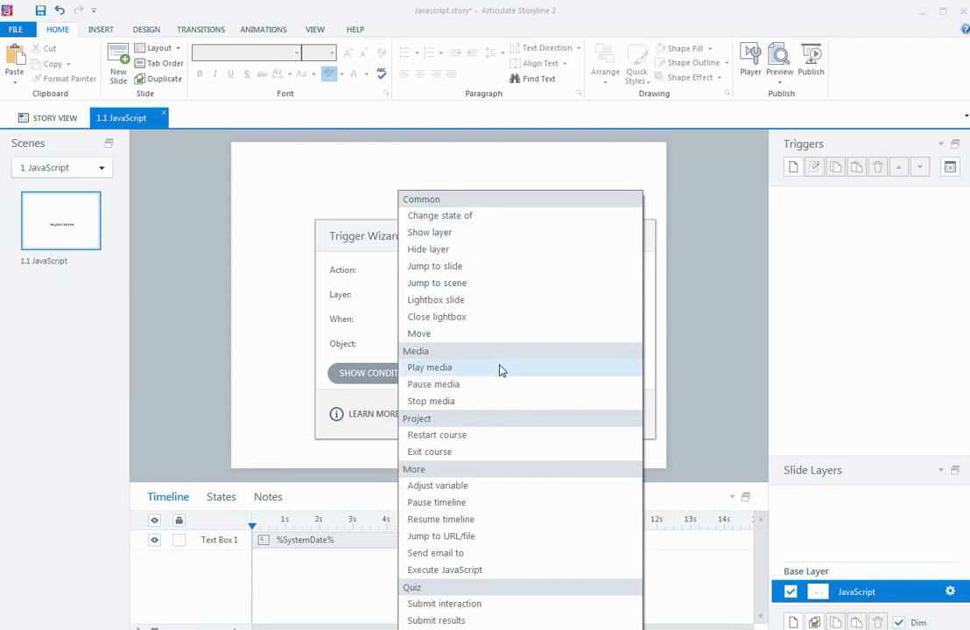
mouse_move(496, 573)
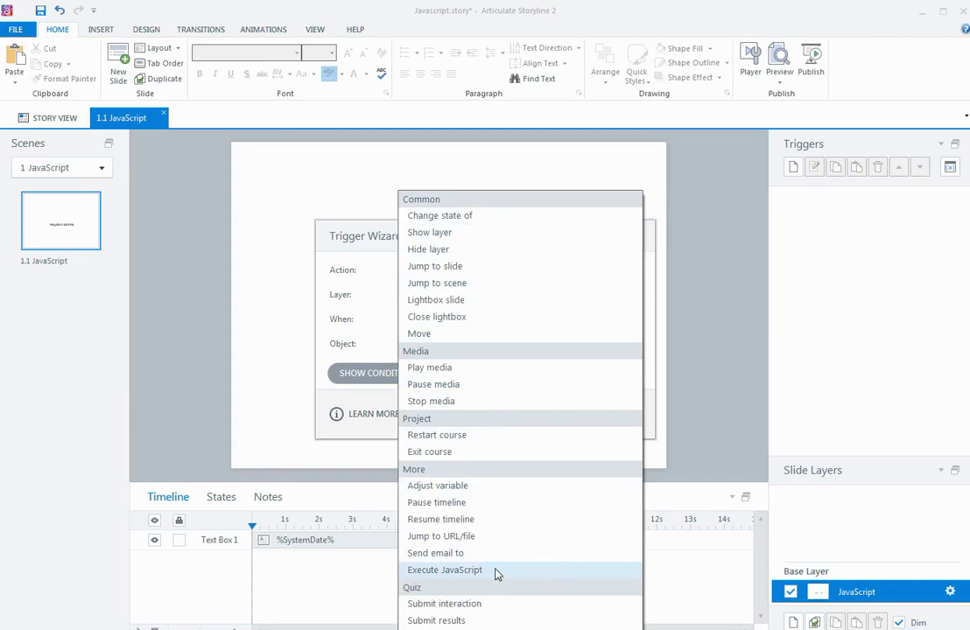
click(443, 570)
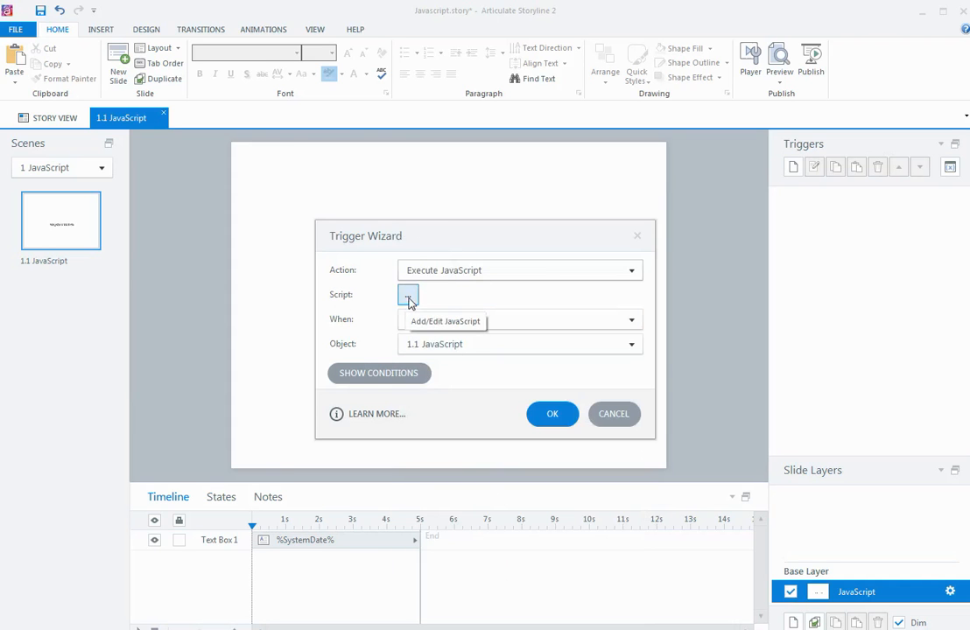
Paste the date-building script that sets SystemDate into the trigger's JavaScript box.
click(407, 294)
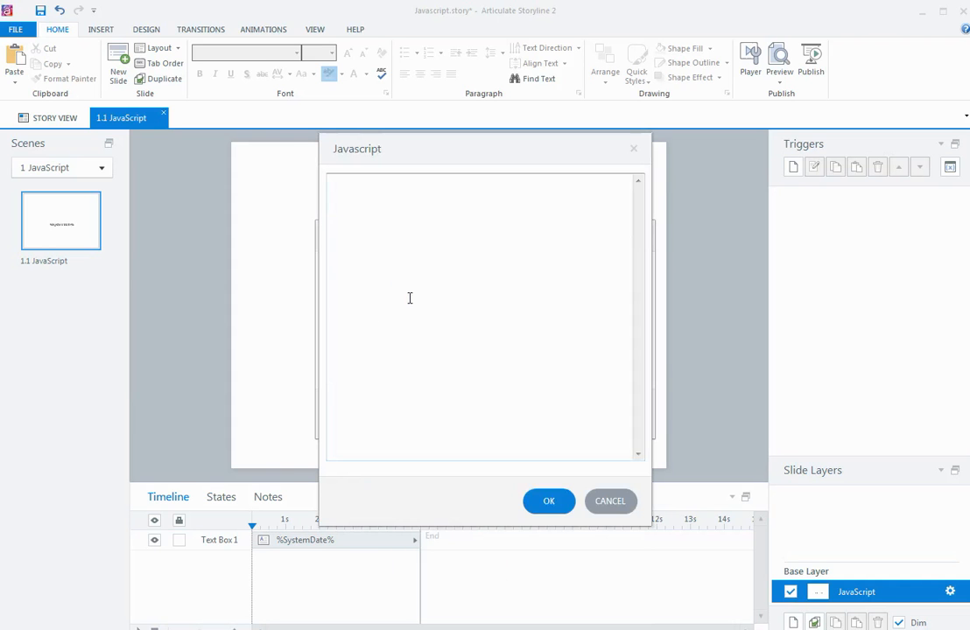
right_click(409, 298)
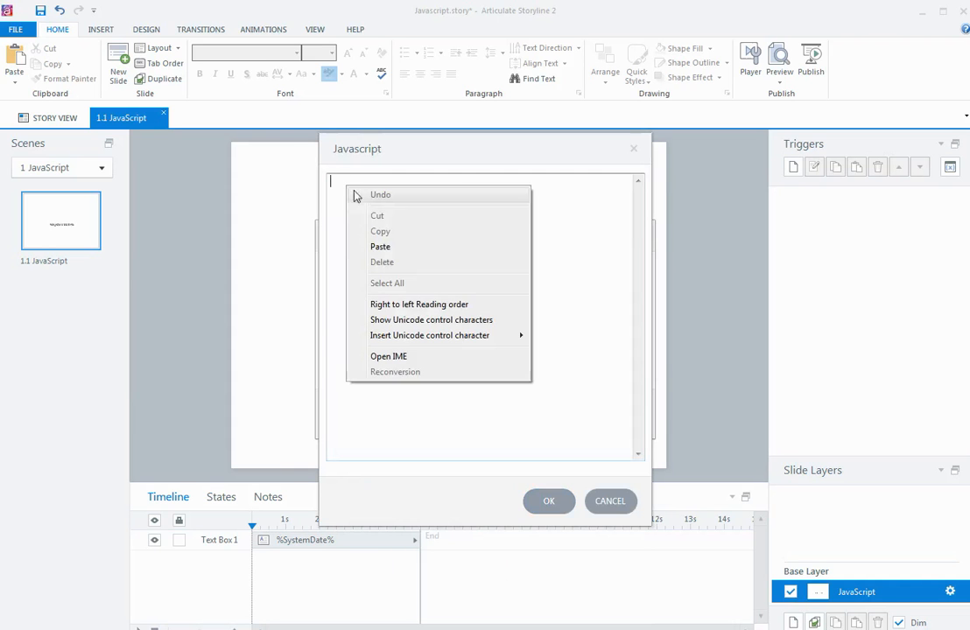
click(380, 246)
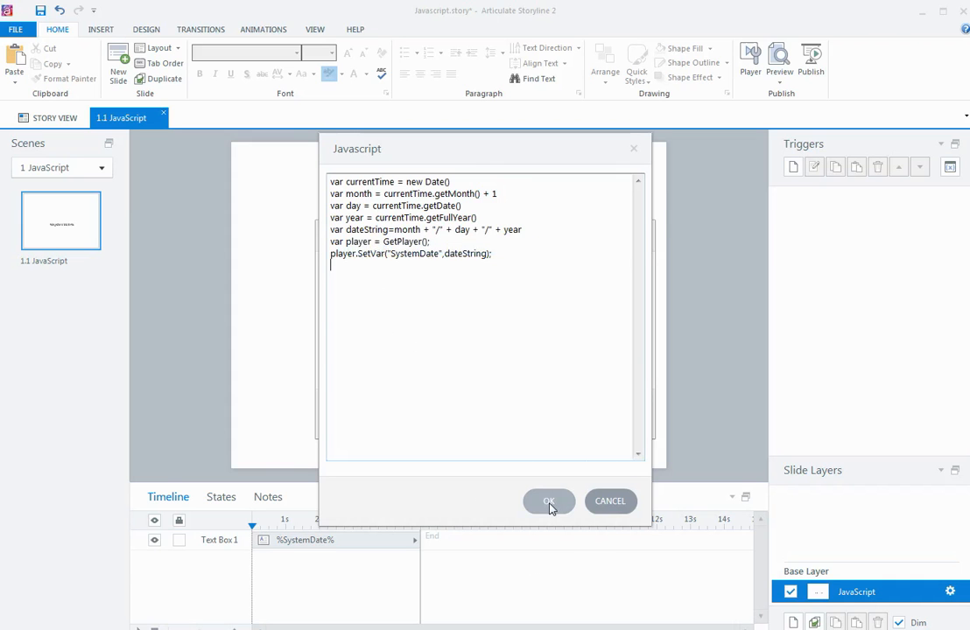
click(549, 501)
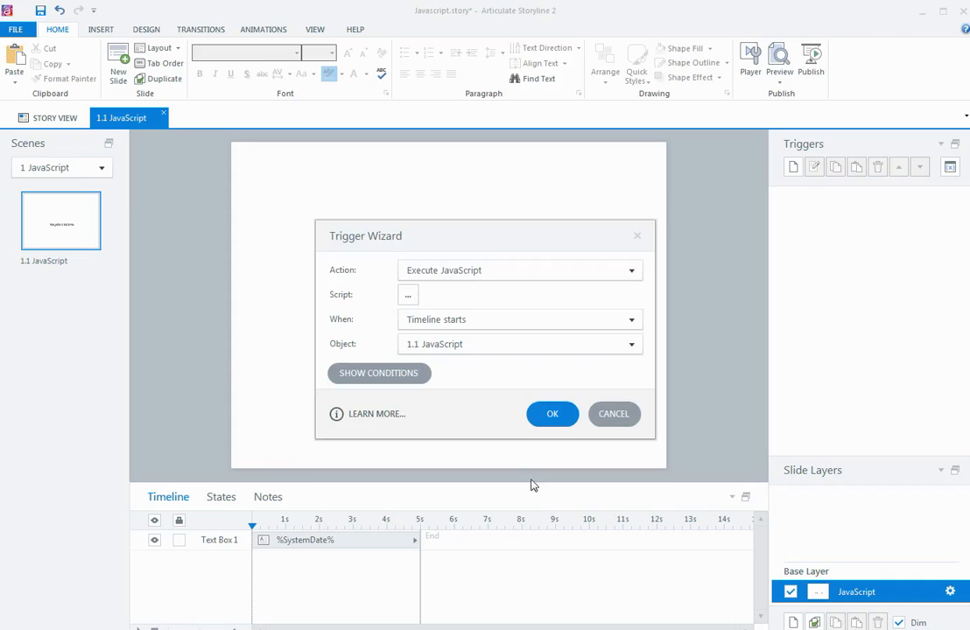
mouse_move(464, 380)
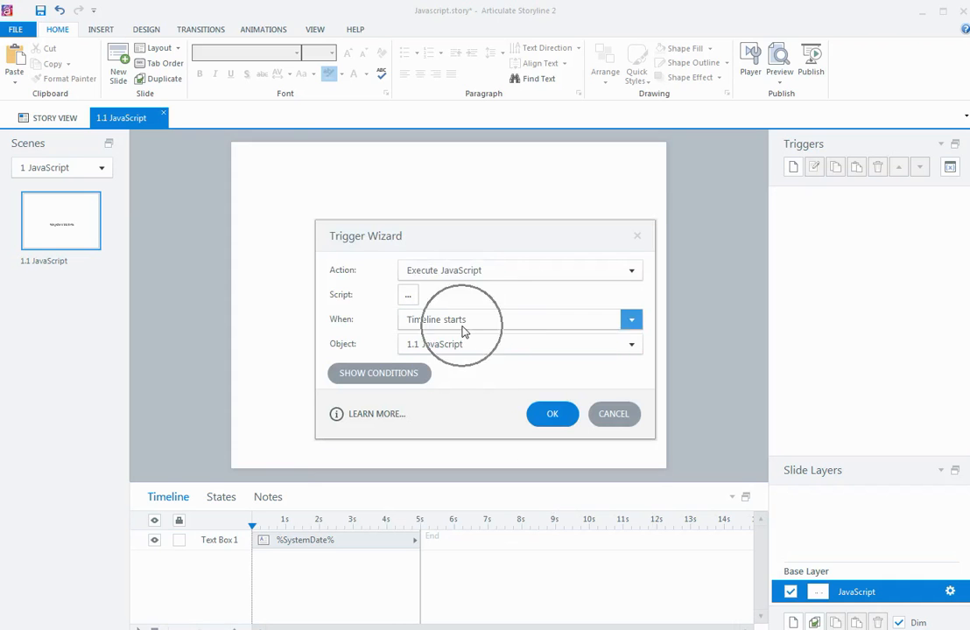
Set the Execute JavaScript trigger to fire when the timeline starts and save it.
click(632, 320)
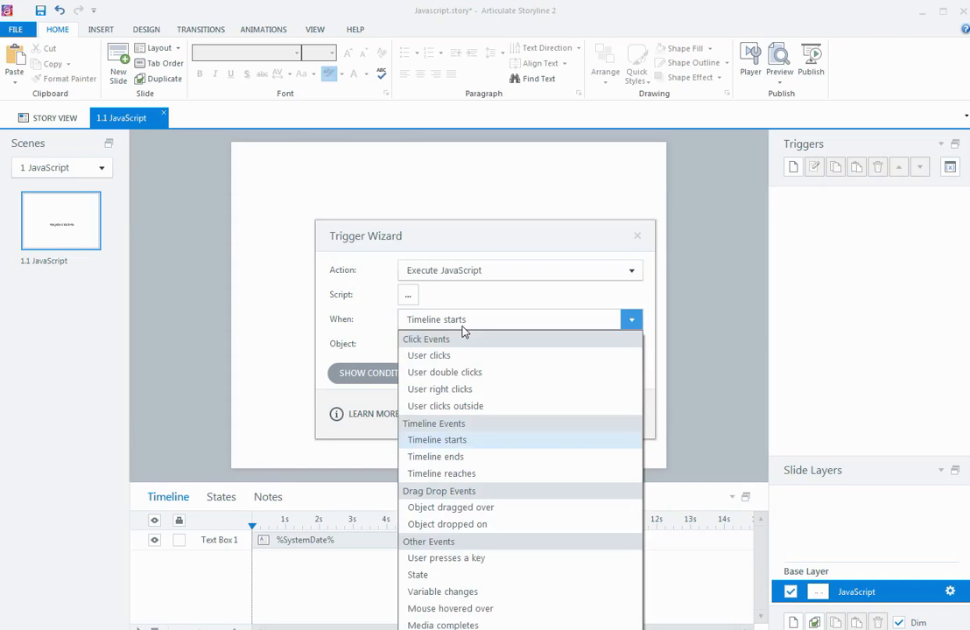
click(436, 440)
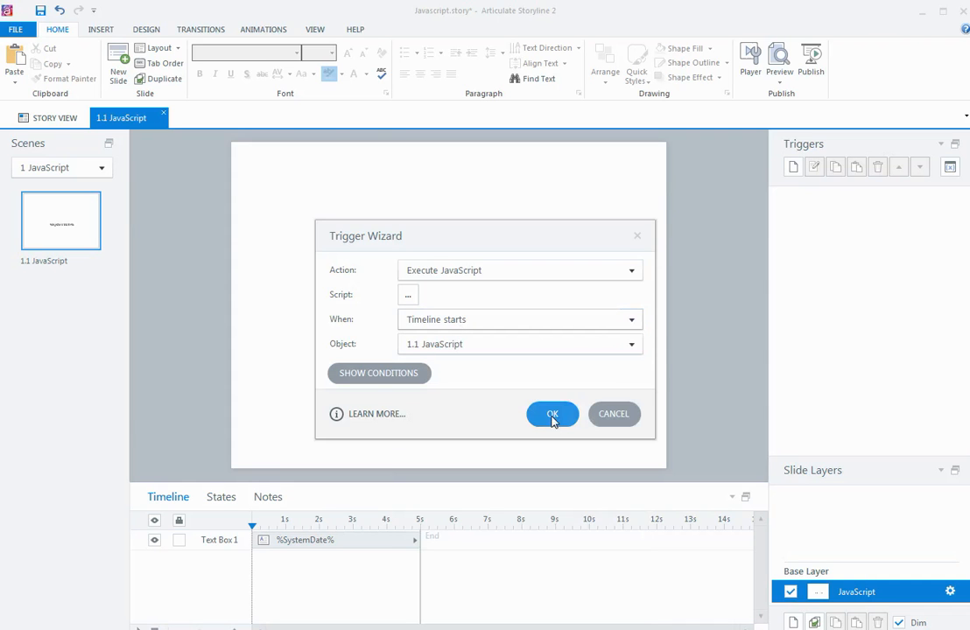
click(552, 414)
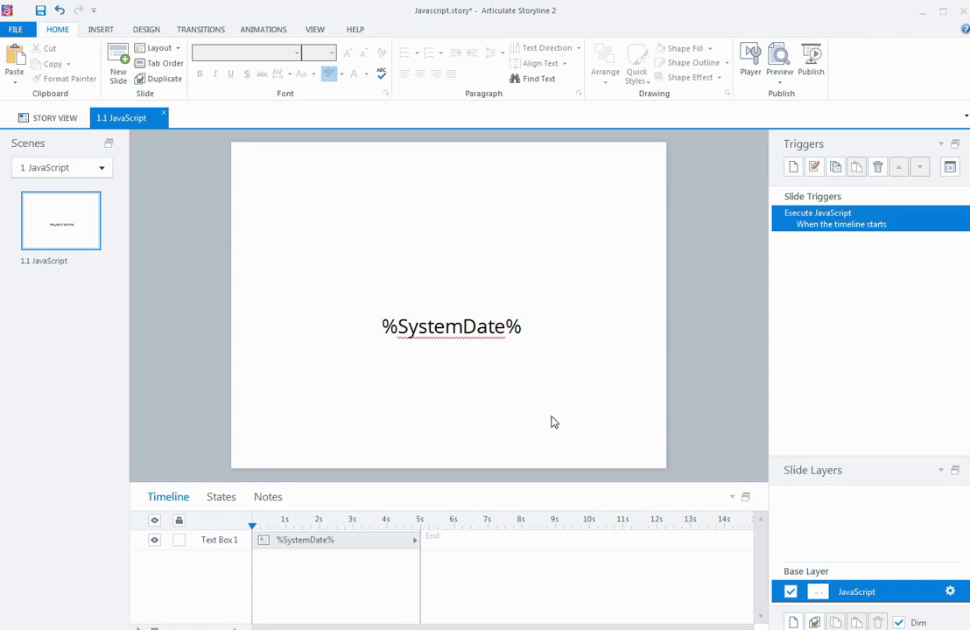
mouse_move(621, 368)
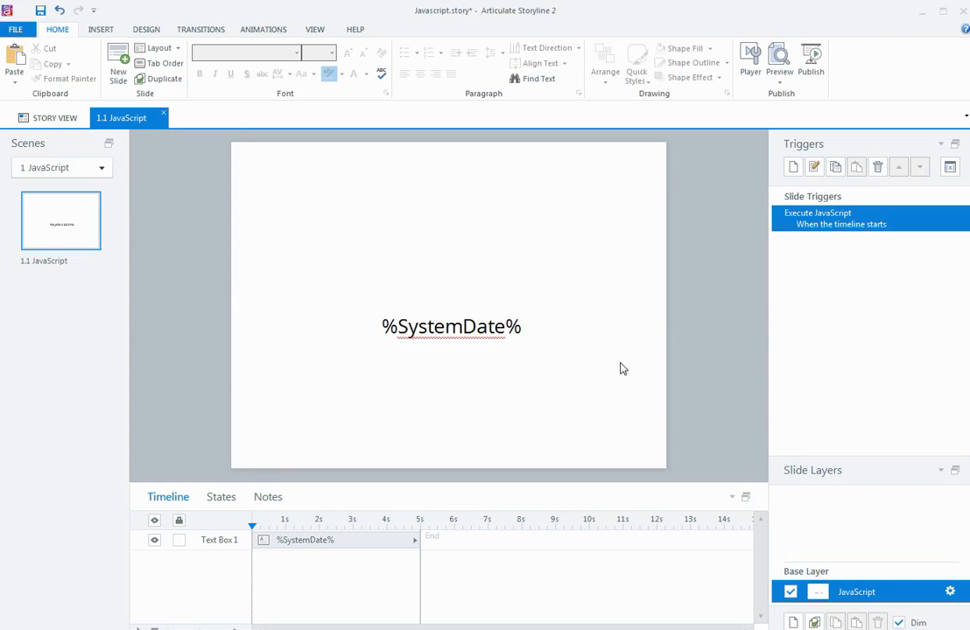
mouse_move(809, 63)
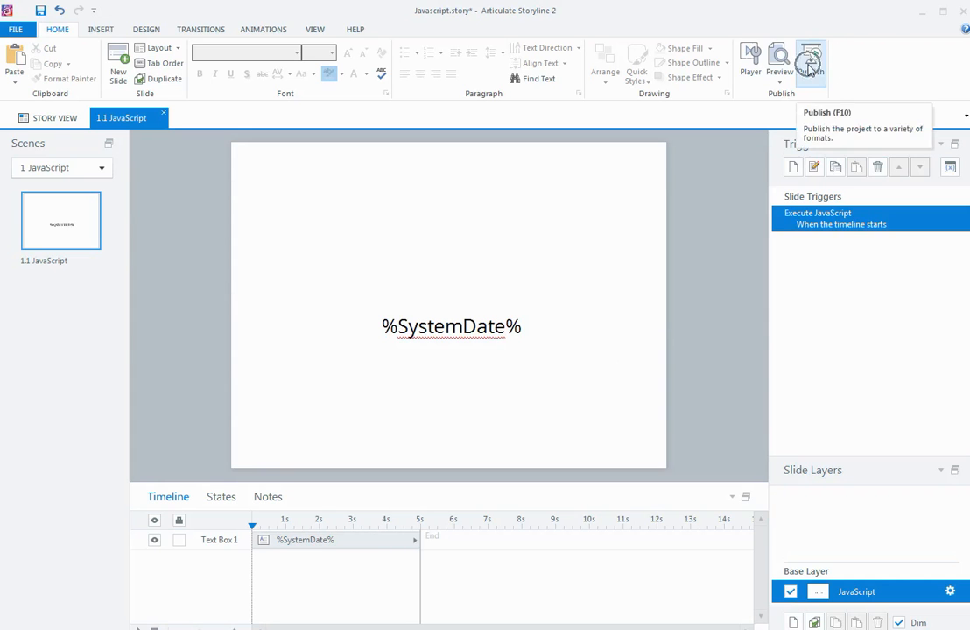
Publish the Javascript project for CD from the Home ribbon.
click(810, 63)
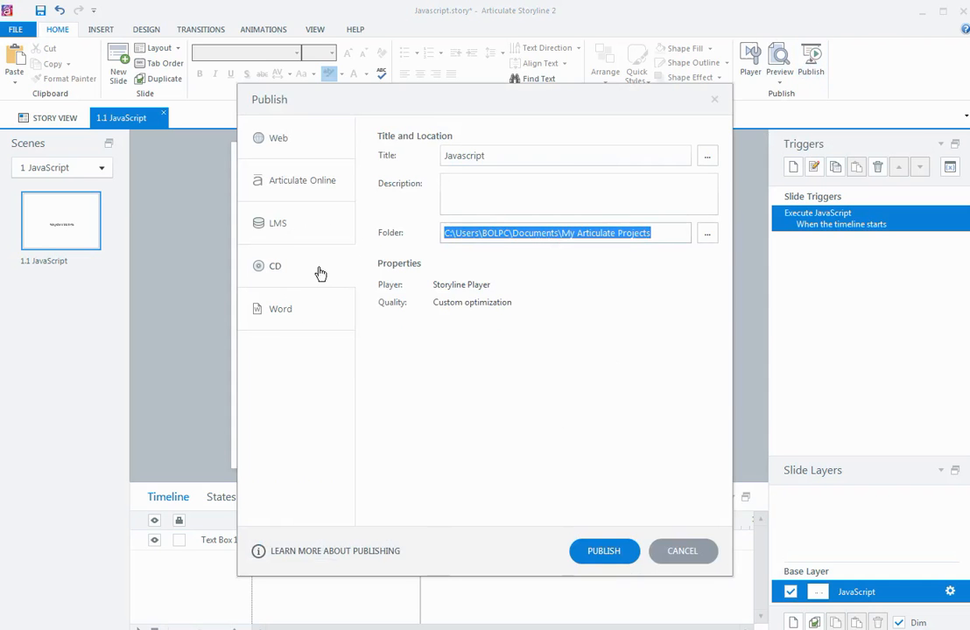
click(604, 551)
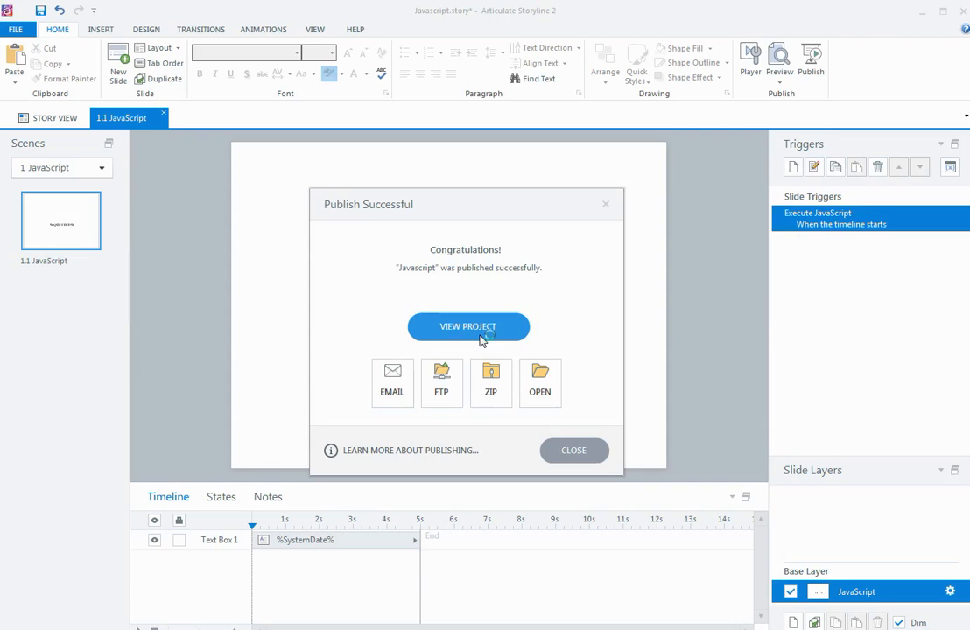
View the published course showing 6/12/2016, then close the Publish Successful message.
click(468, 327)
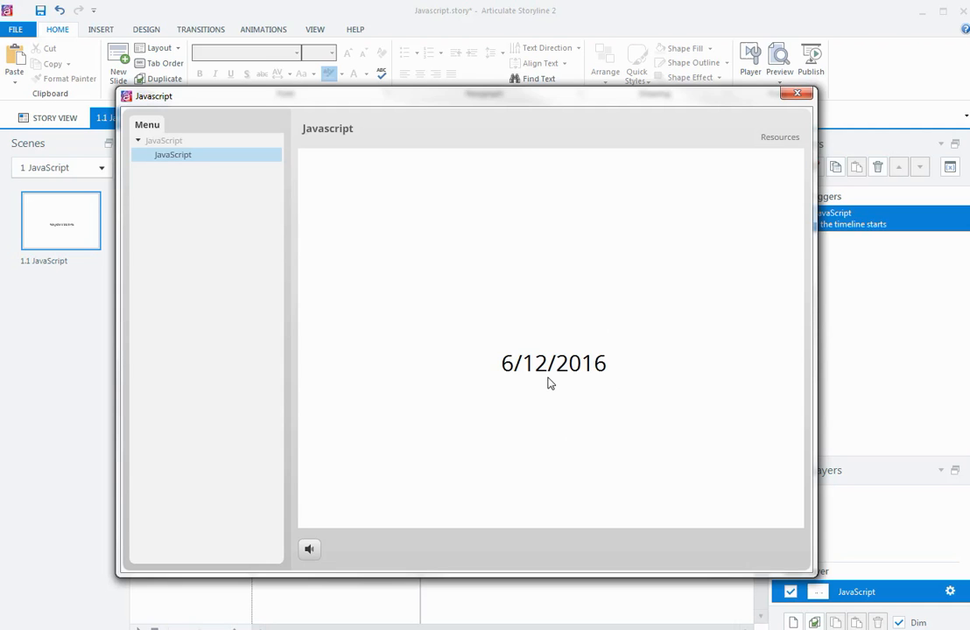
mouse_move(540, 383)
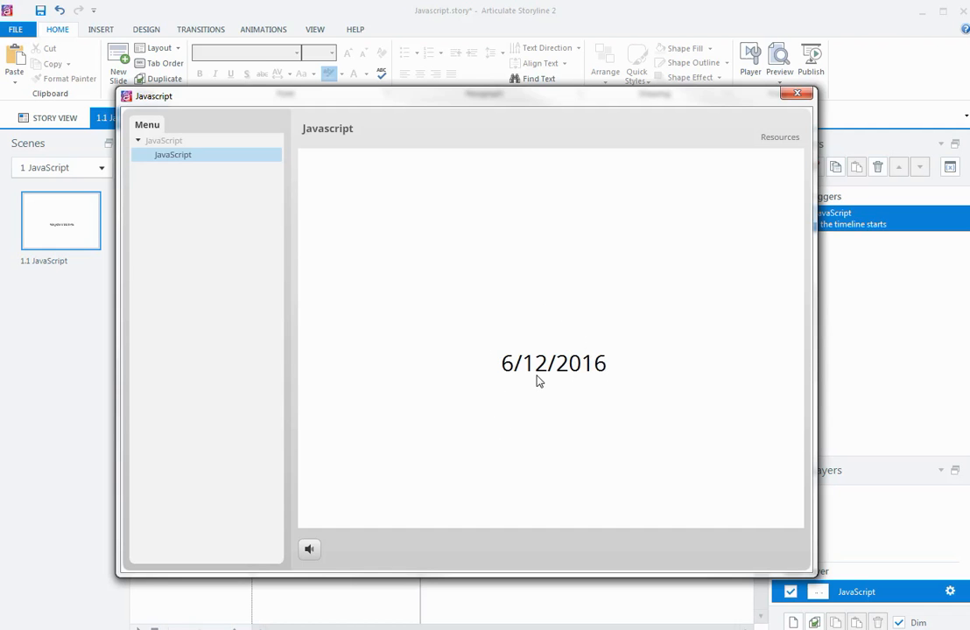
mouse_move(625, 322)
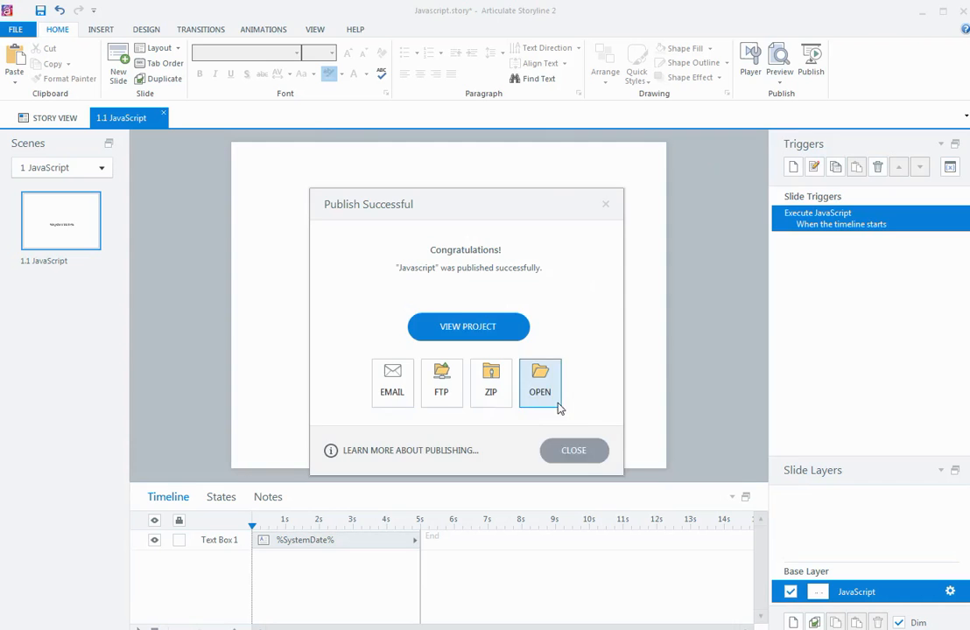
click(573, 450)
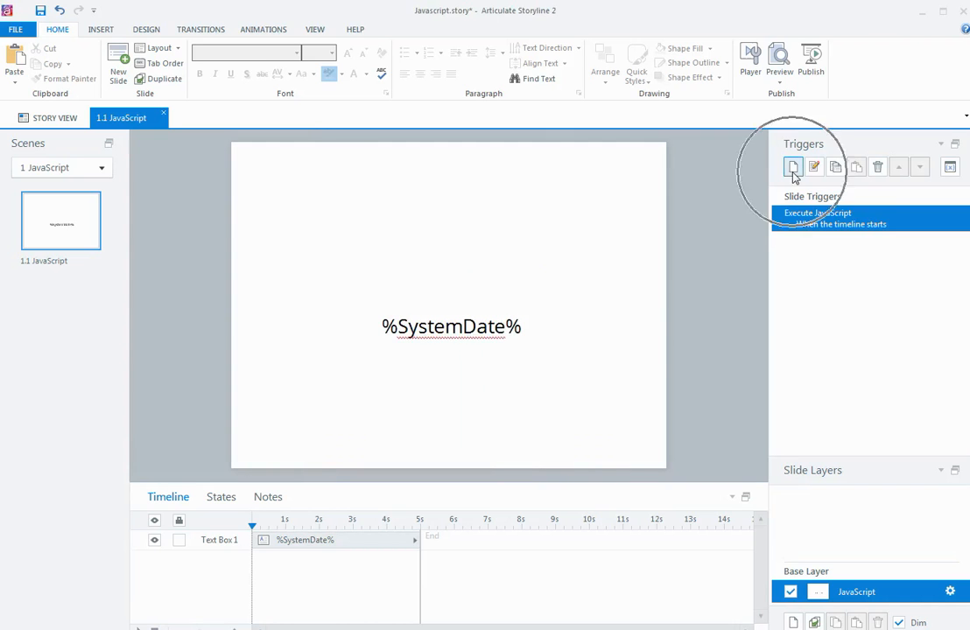
Change the trigger script so dateString is day + '/' + month + '/' + year.
click(793, 166)
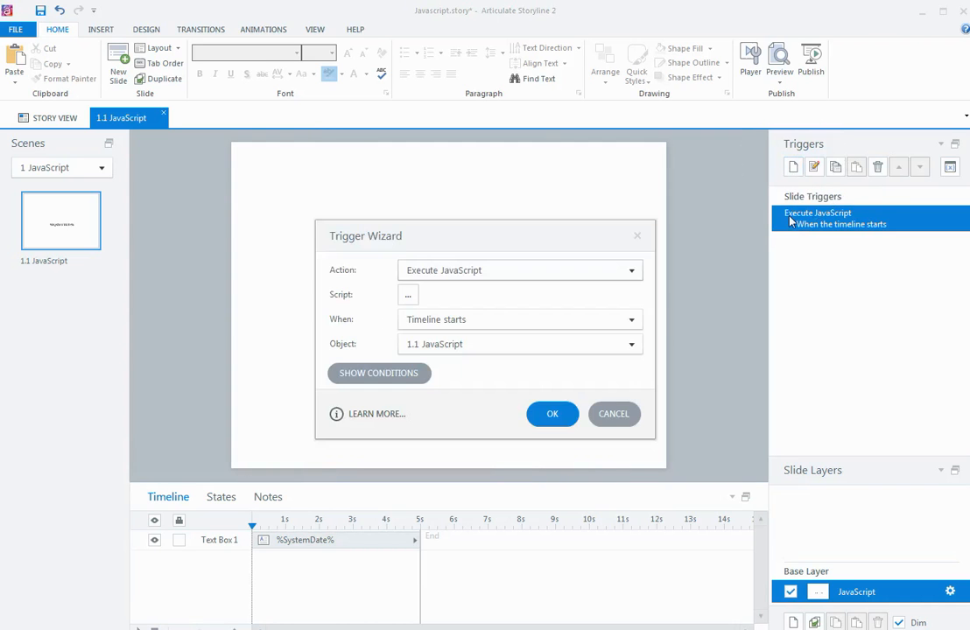
click(408, 294)
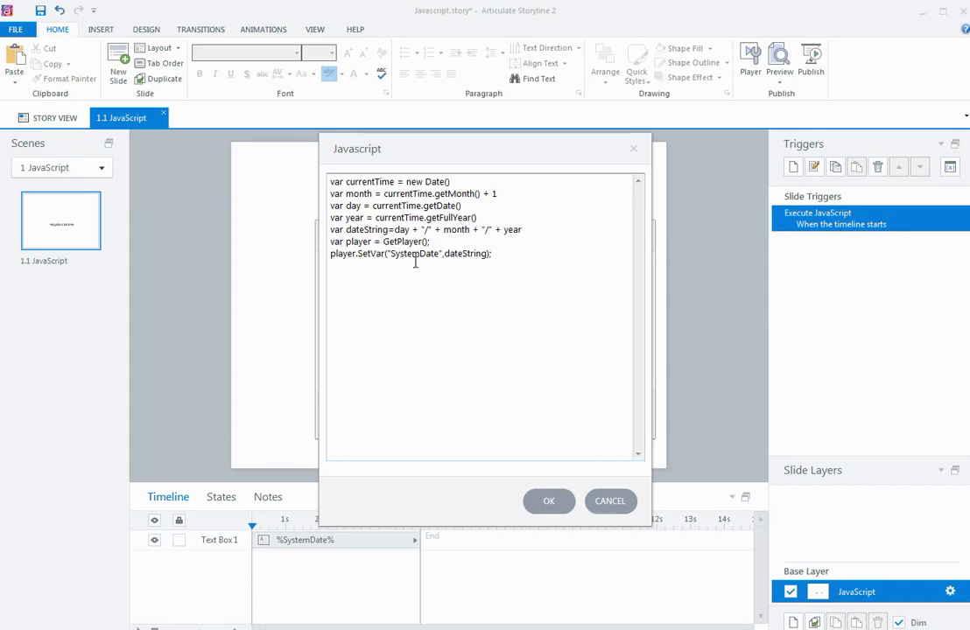
mouse_move(411, 290)
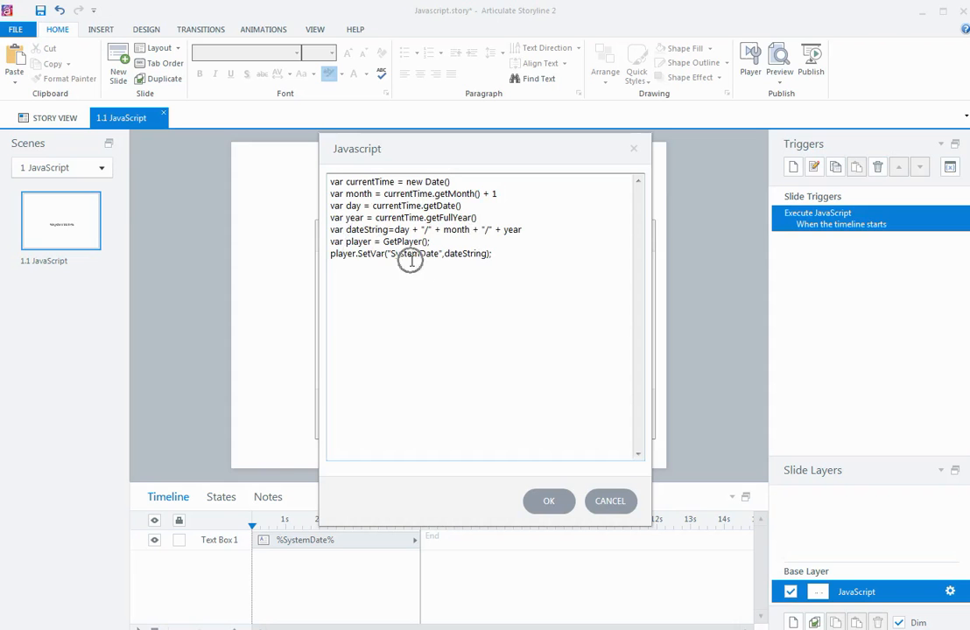
click(470, 229)
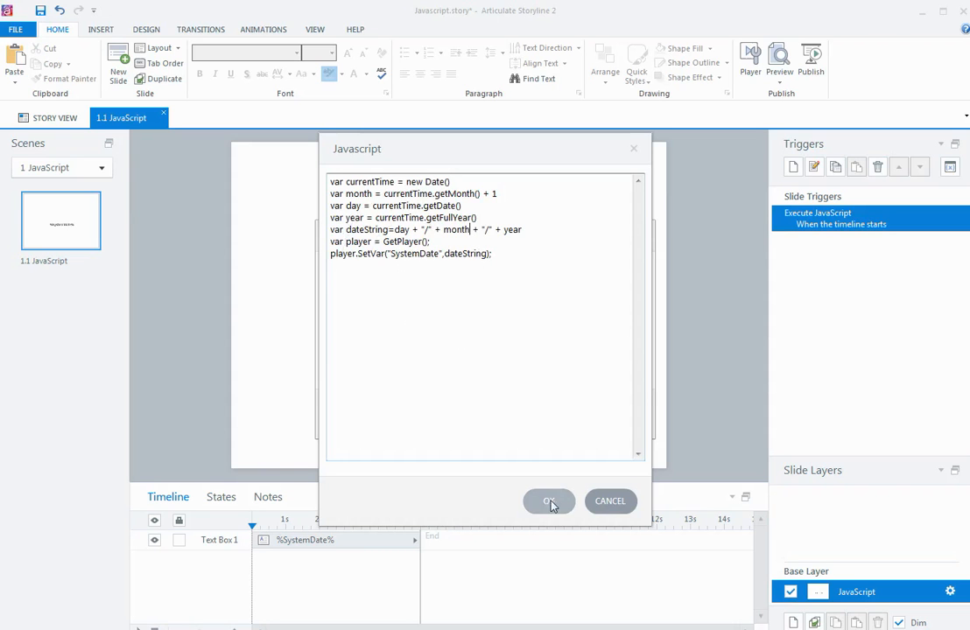
click(550, 501)
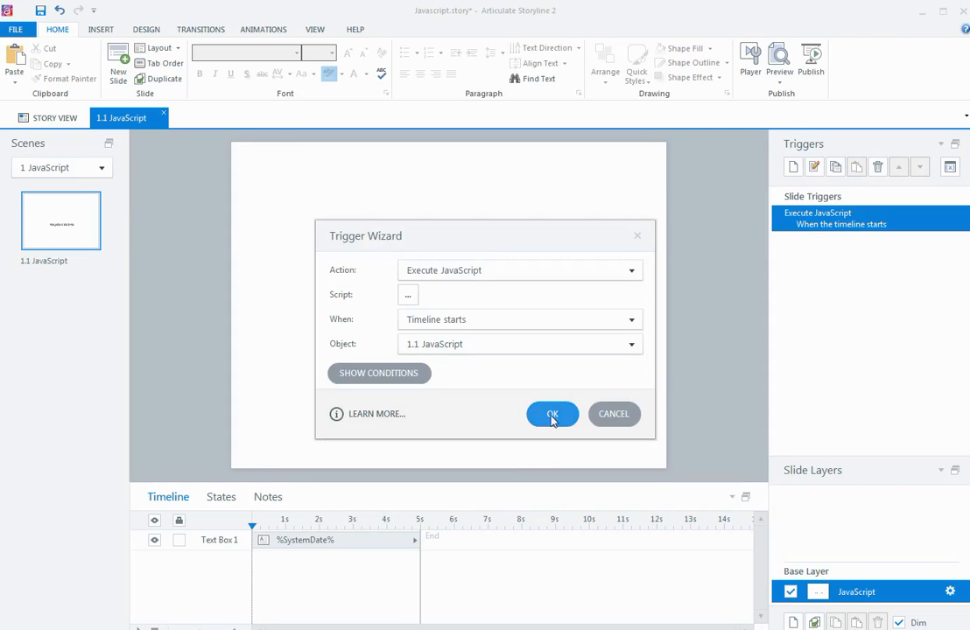
click(552, 414)
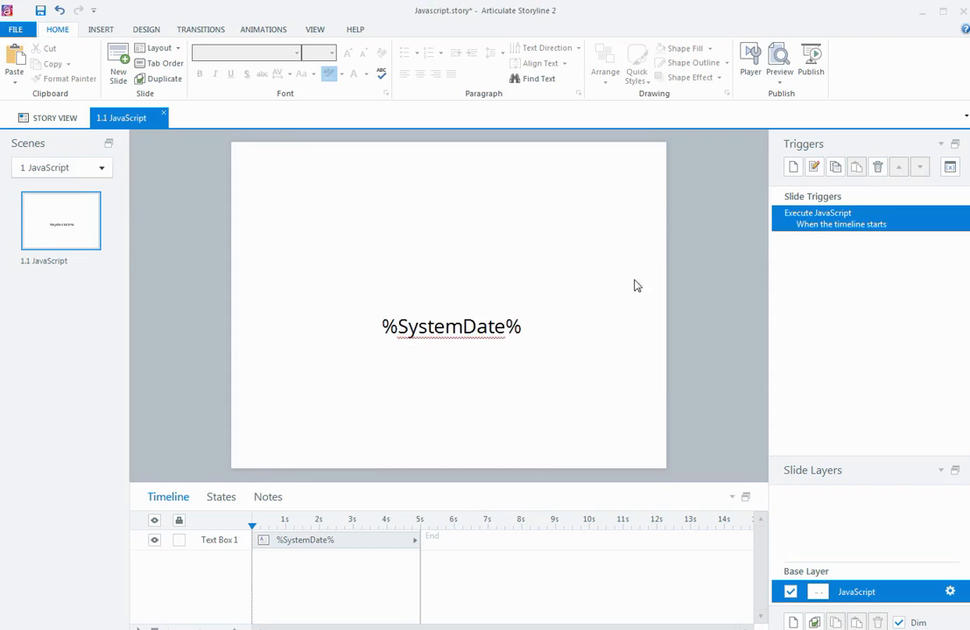
Republish the project, view the course now showing 12/6/2016, then close it.
click(810, 60)
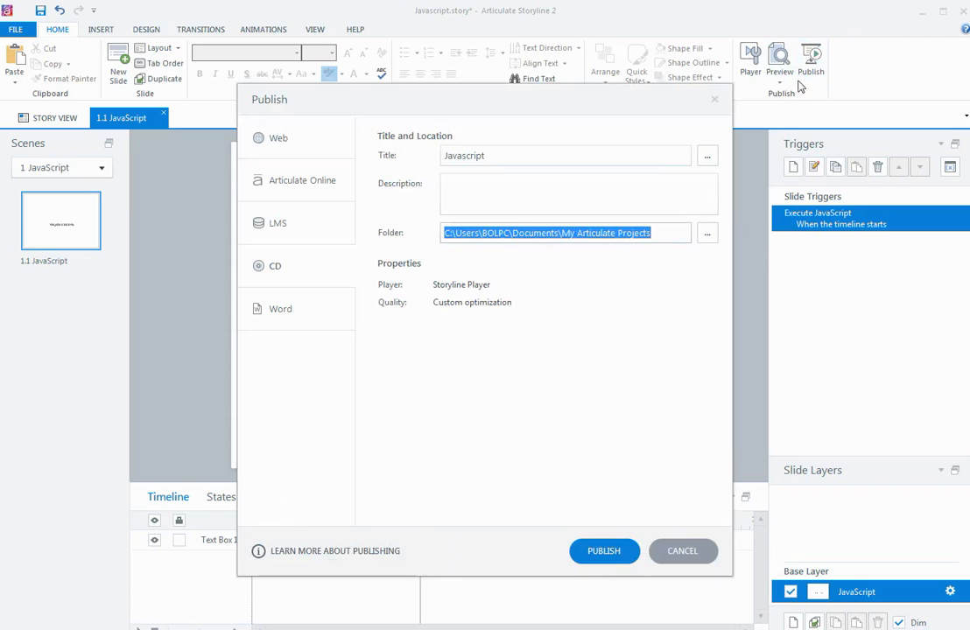
click(603, 551)
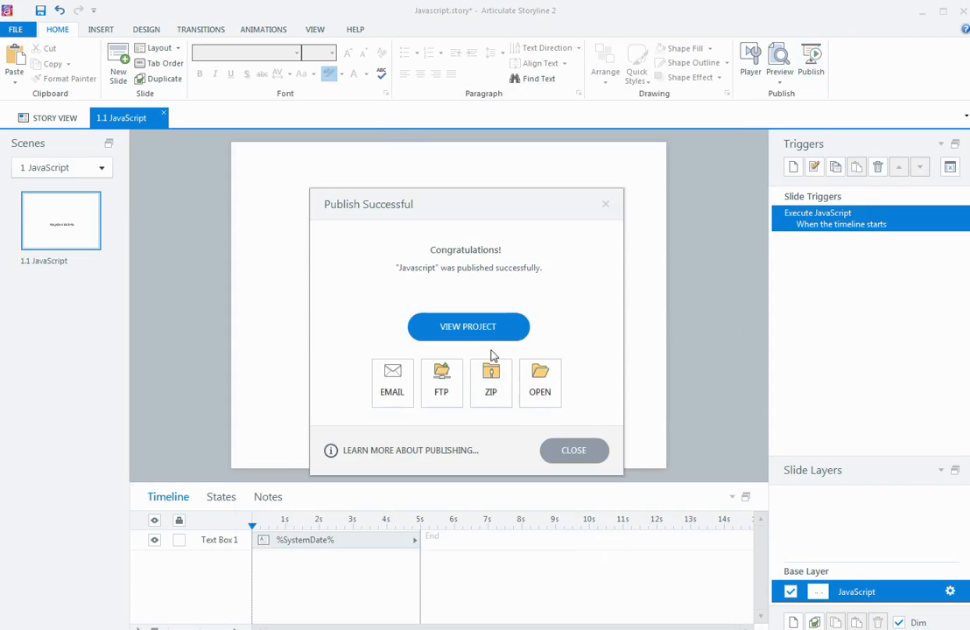
click(467, 327)
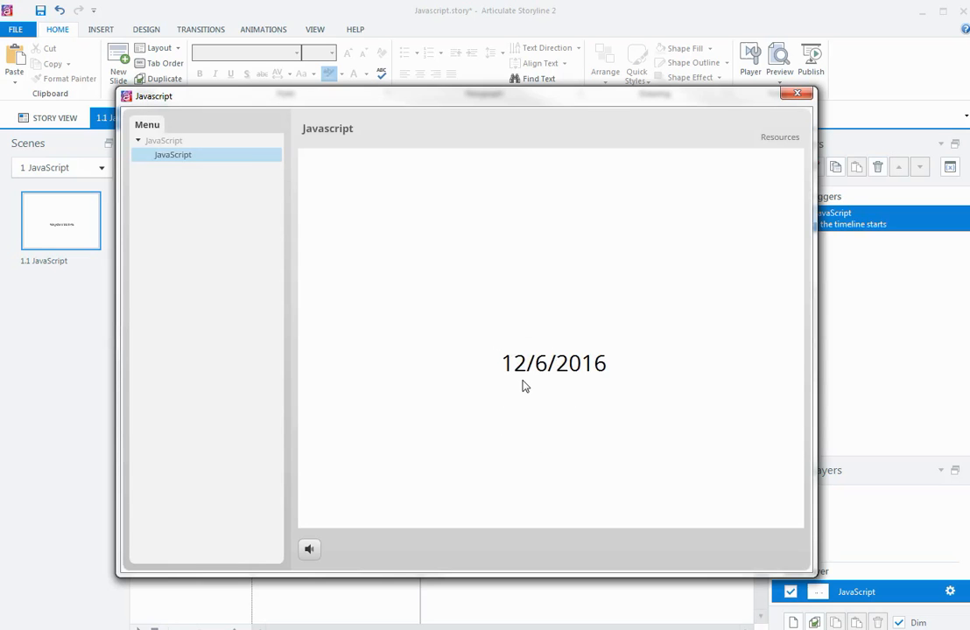
mouse_move(555, 203)
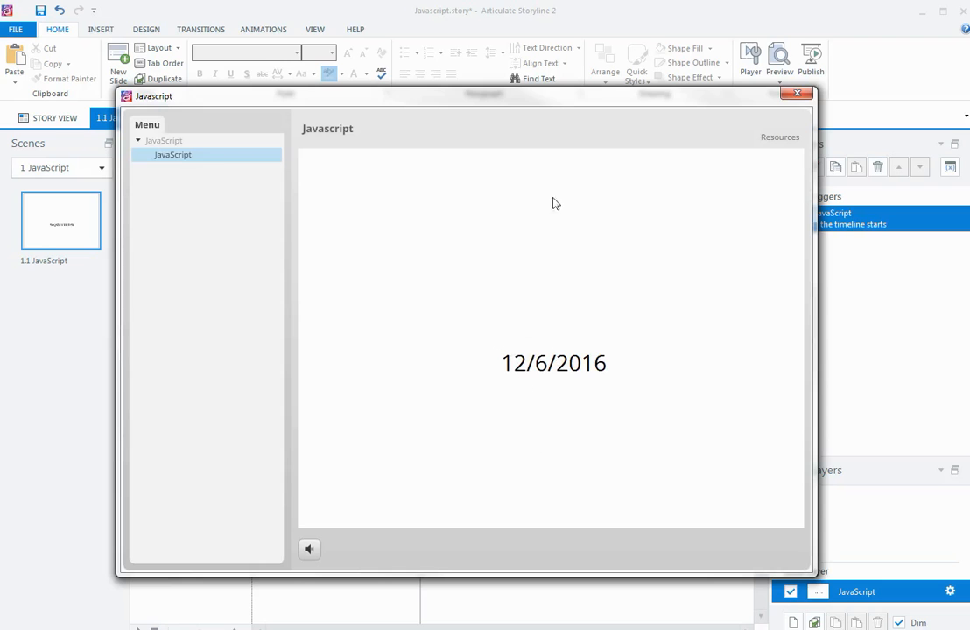
click(796, 93)
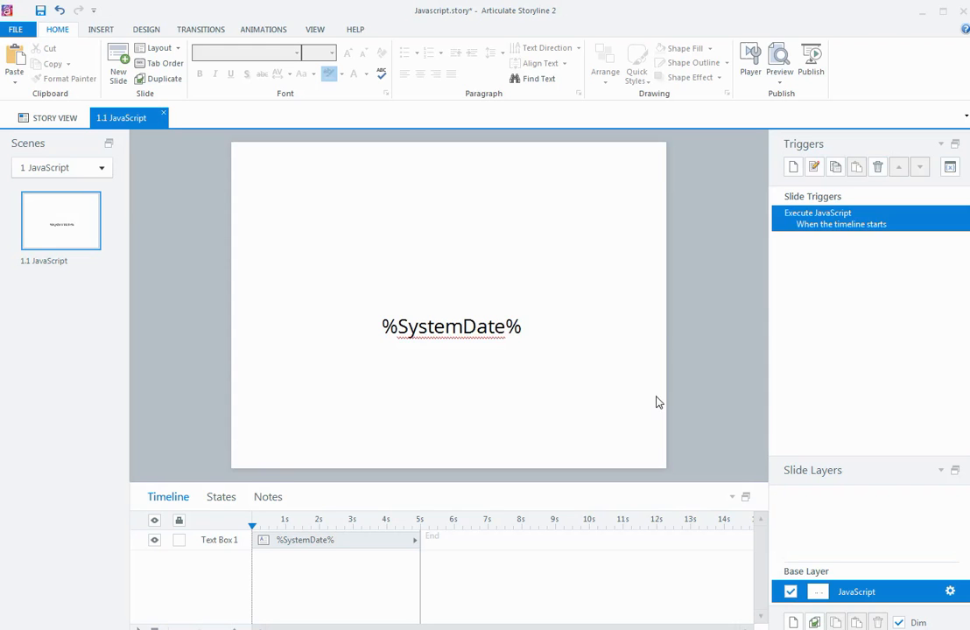
mouse_move(794, 233)
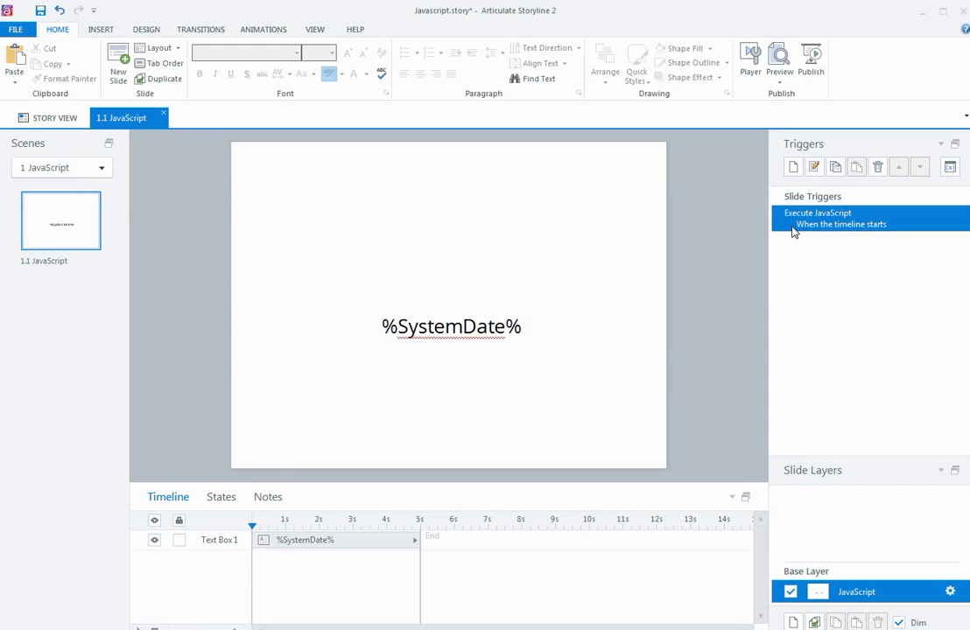
mouse_move(792, 228)
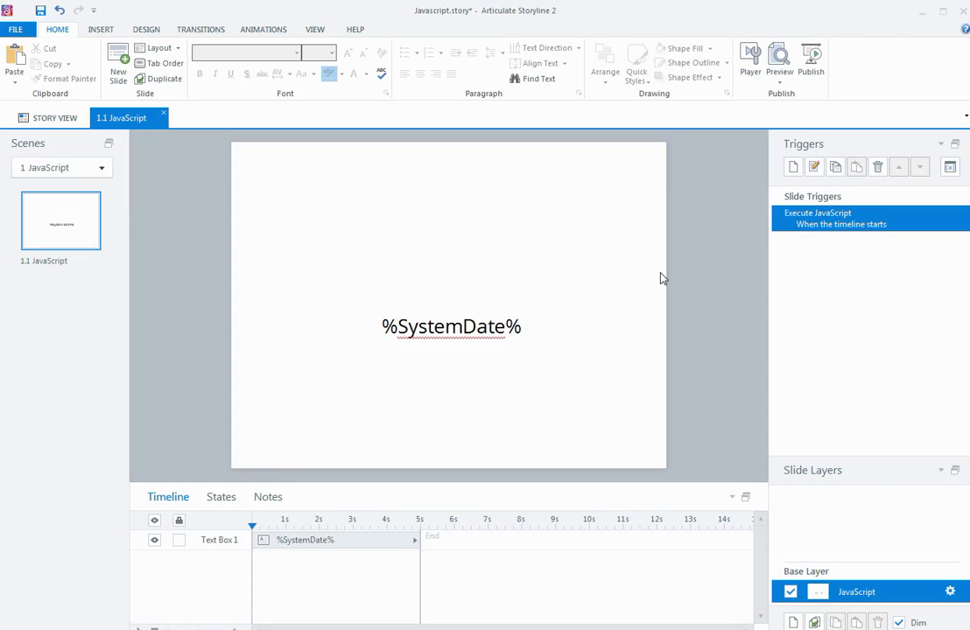
mouse_move(700, 337)
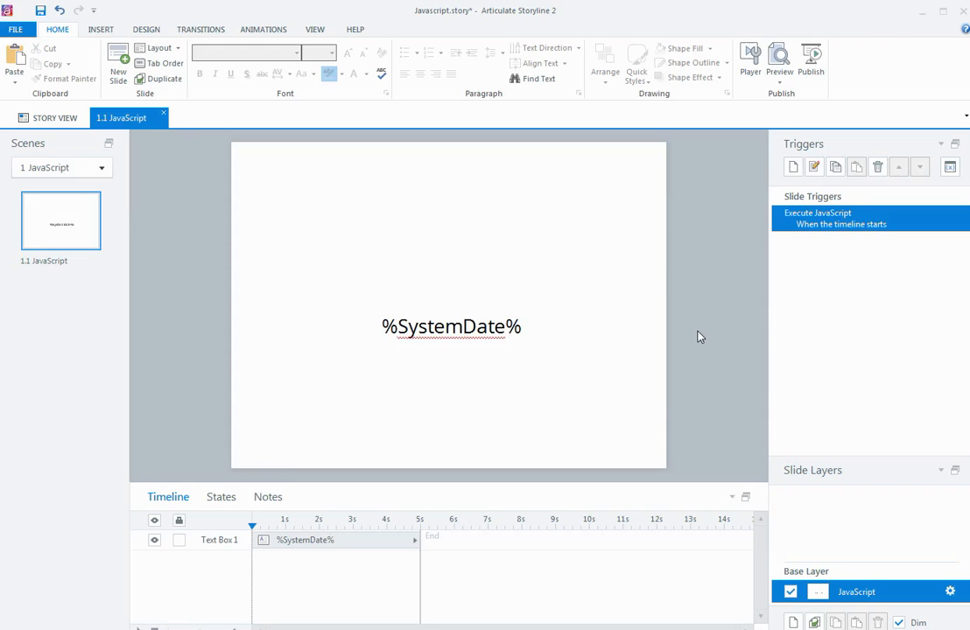